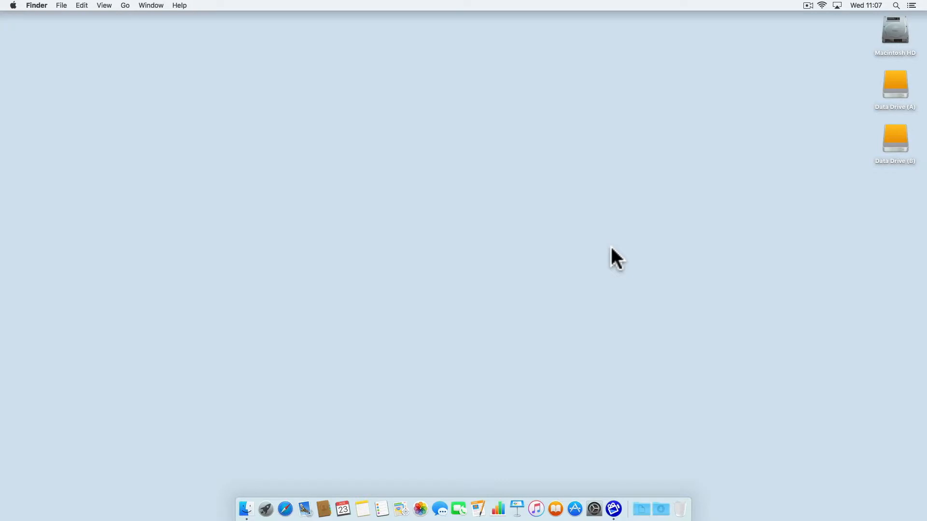
Step: Open Finder's Go menu to show the navigation destinations
{"action": "left_click", "coordinate": [188, 7]}
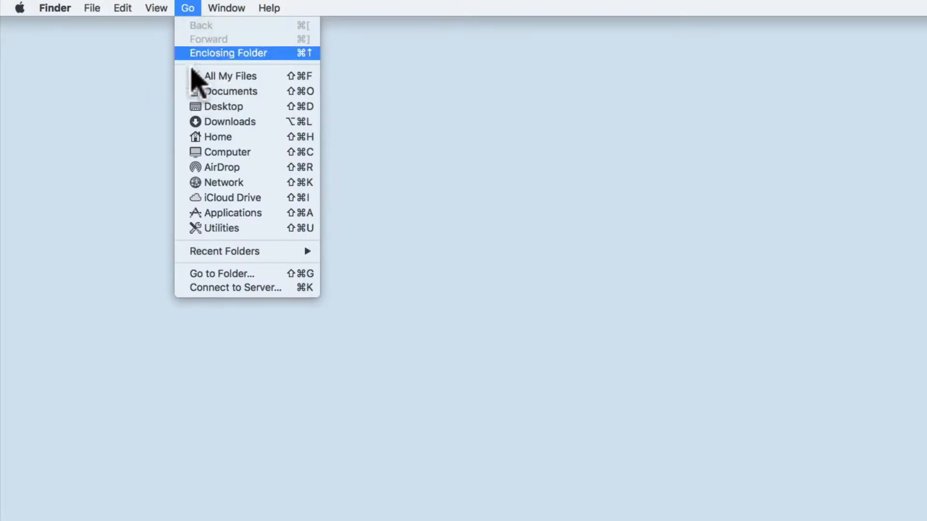
{"action": "mouse_move", "coordinate": [237, 273]}
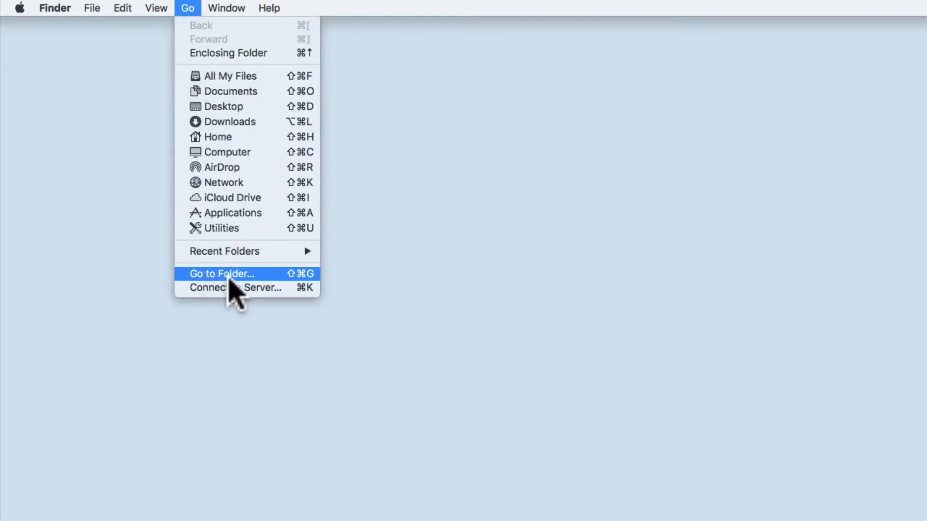
Step: Open the Go to Folder prompt with ~/Library/Caches entered
{"action": "left_click", "coordinate": [220, 273]}
{"action": "type", "text": "~/Library/Caches"}
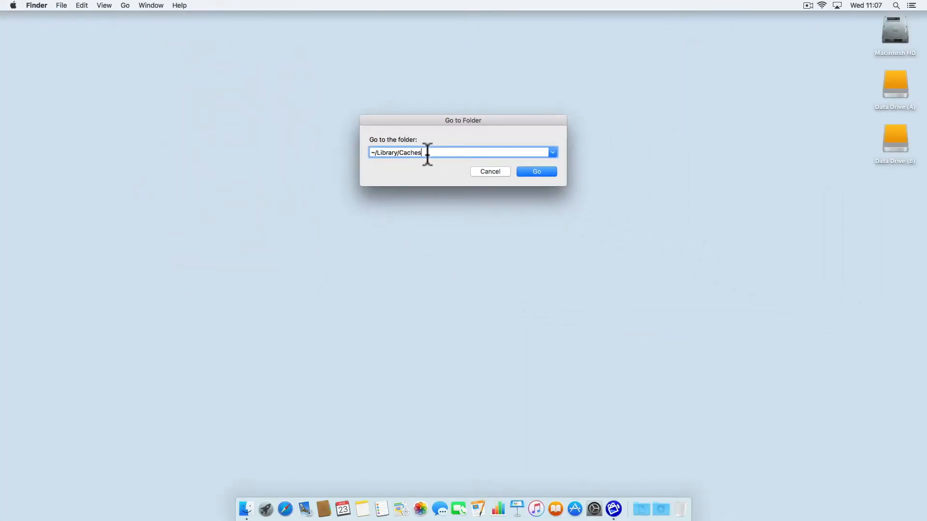
Step: Navigate to ~/Library/Caches and scroll through its application cache folders
{"action": "left_click", "coordinate": [535, 171]}
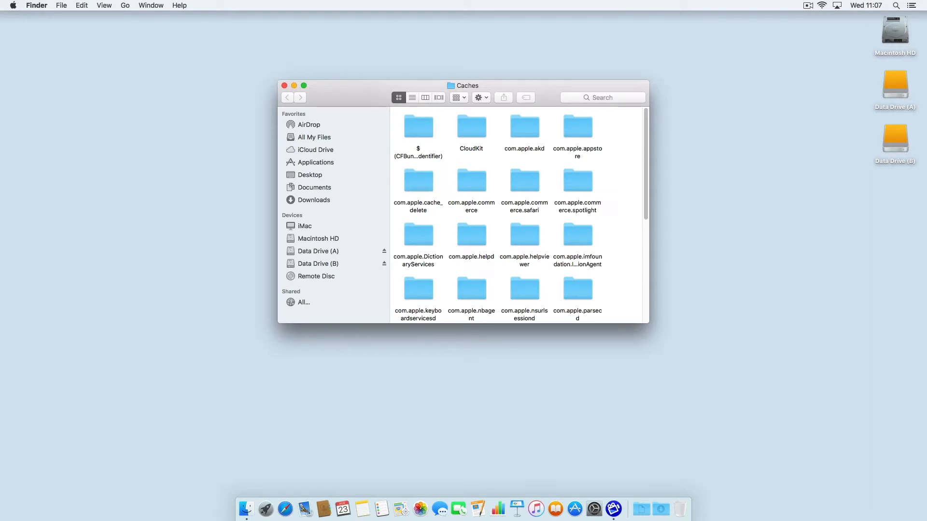
{"action": "mouse_move", "coordinate": [418, 126]}
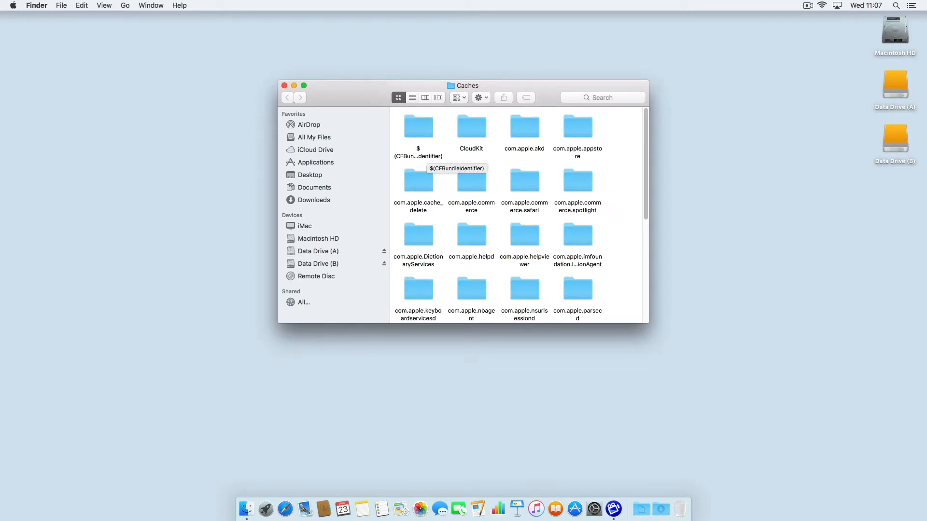
{"action": "mouse_move", "coordinate": [421, 146]}
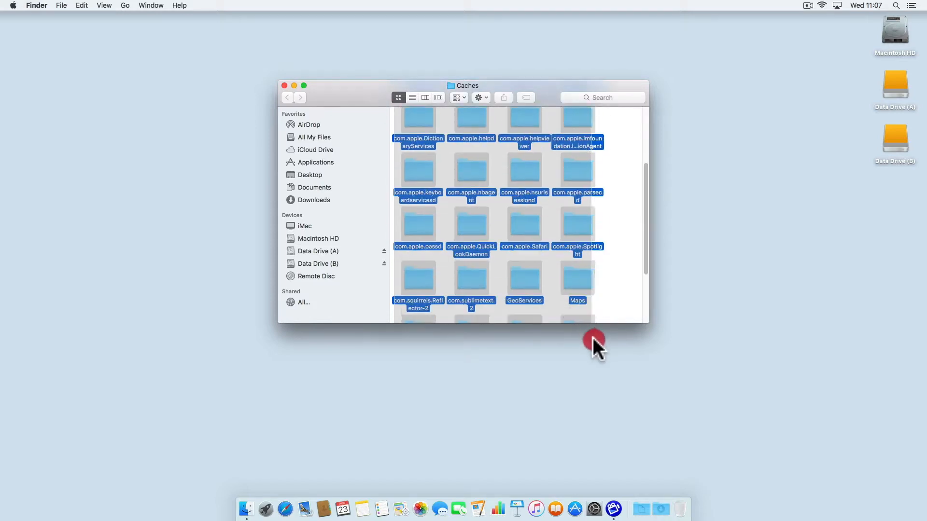
{"action": "scroll", "scroll_direction": "down", "scroll_amount": 3}
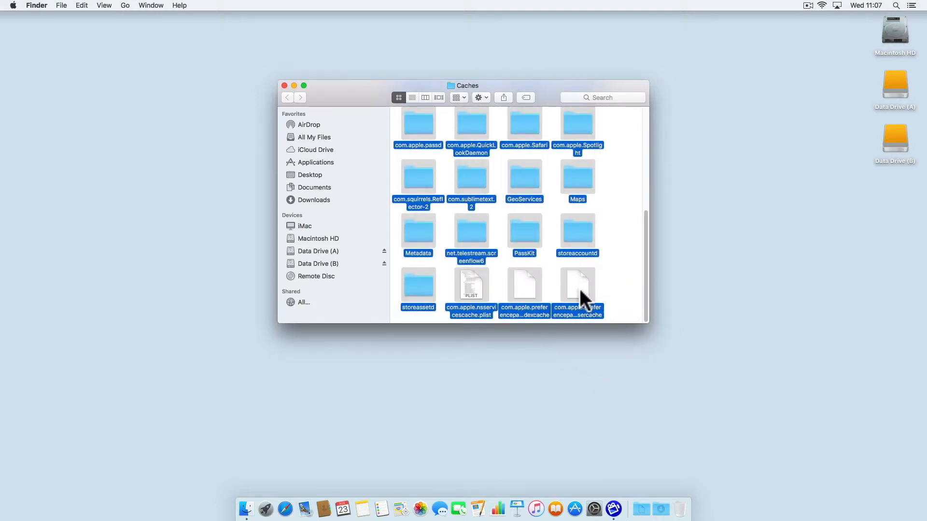
{"action": "mouse_move", "coordinate": [587, 304]}
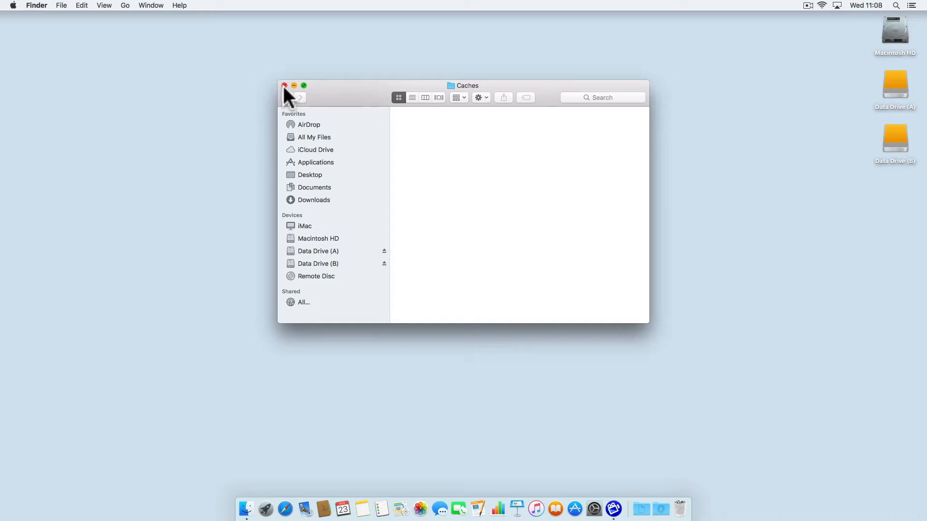
Step: Close the emptied Caches window, leaving the bare desktop
{"action": "left_click", "coordinate": [283, 86]}
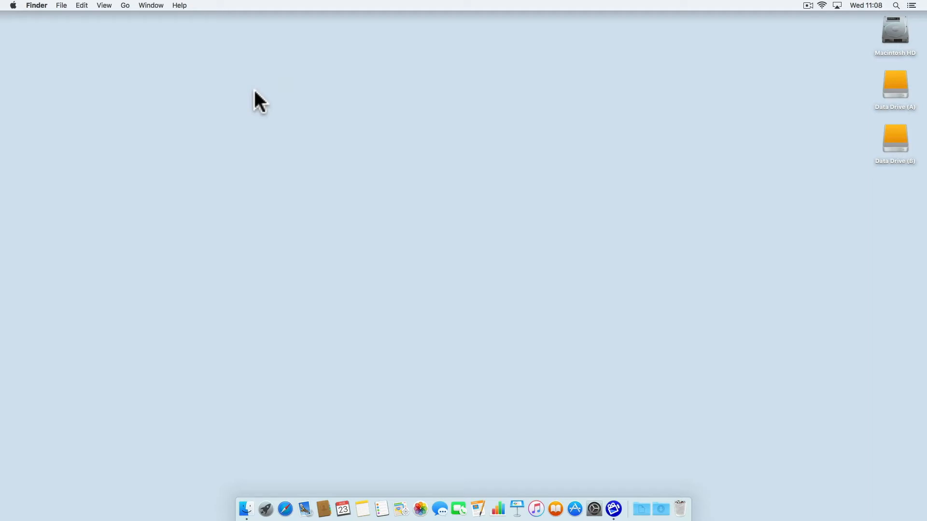
{"action": "left_click", "coordinate": [12, 5]}
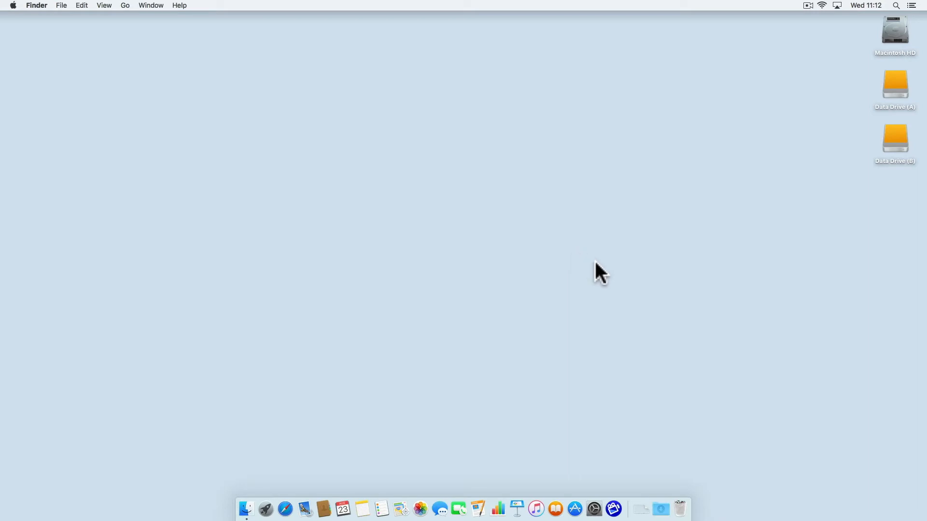
Step: Open the Trash from the Dock and request to empty it
{"action": "left_click", "coordinate": [679, 508]}
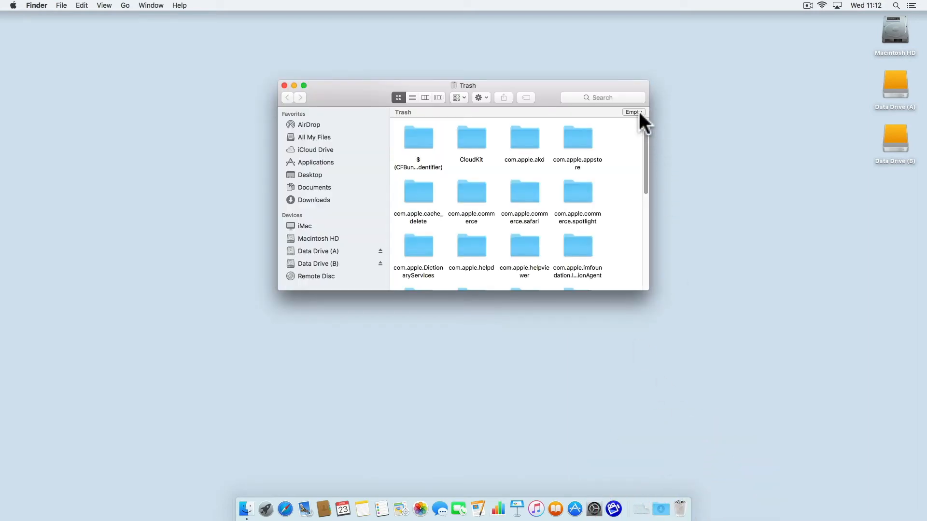
{"action": "left_click", "coordinate": [632, 113]}
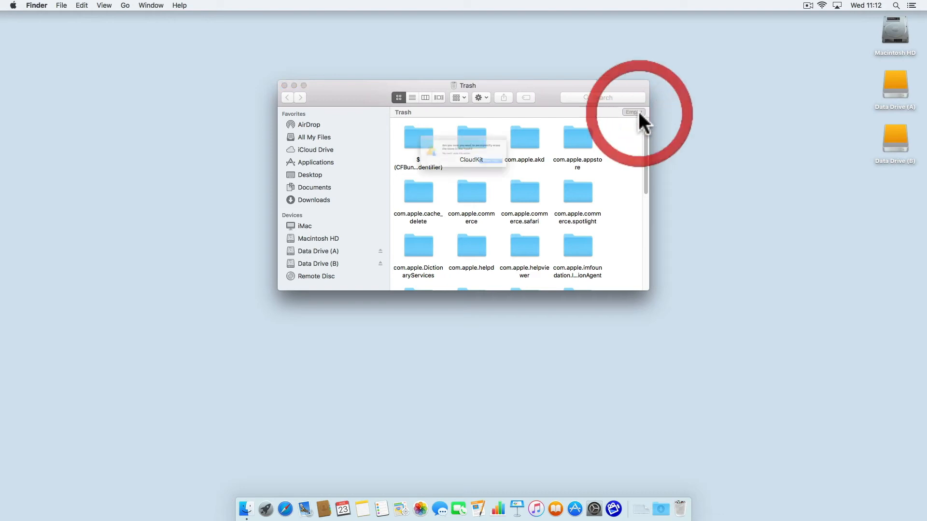